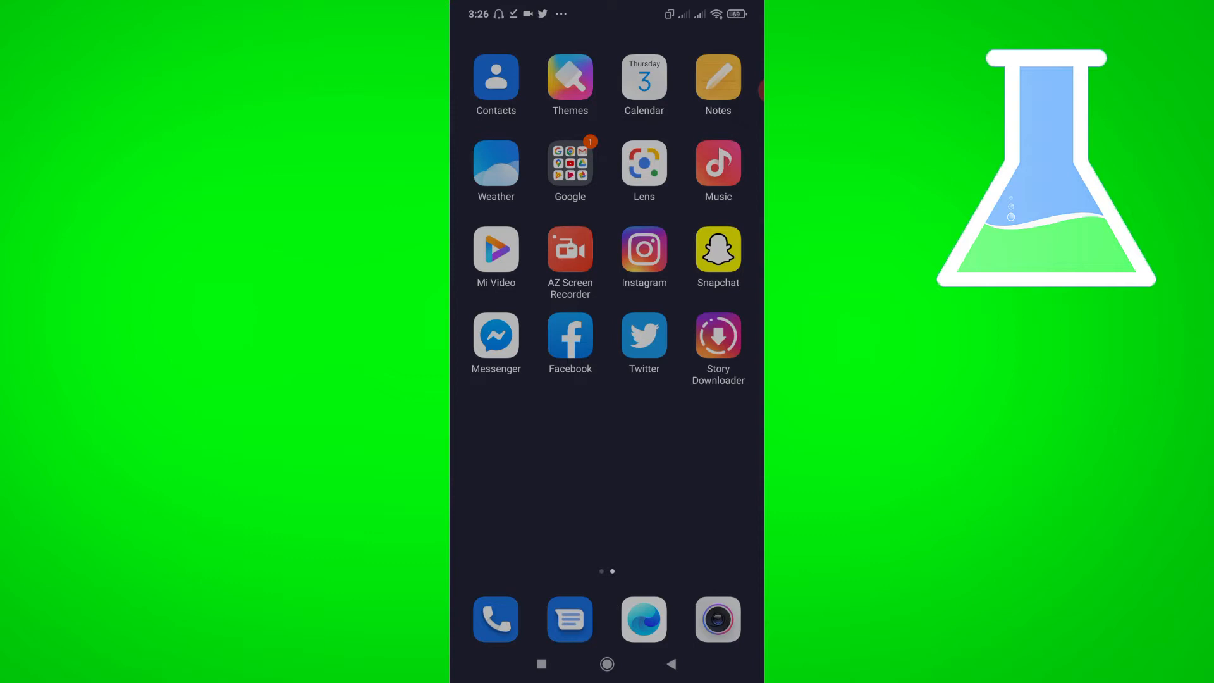
# Step: Launch Facebook from the home screen so the news feed appears
pyautogui.click(570, 343)
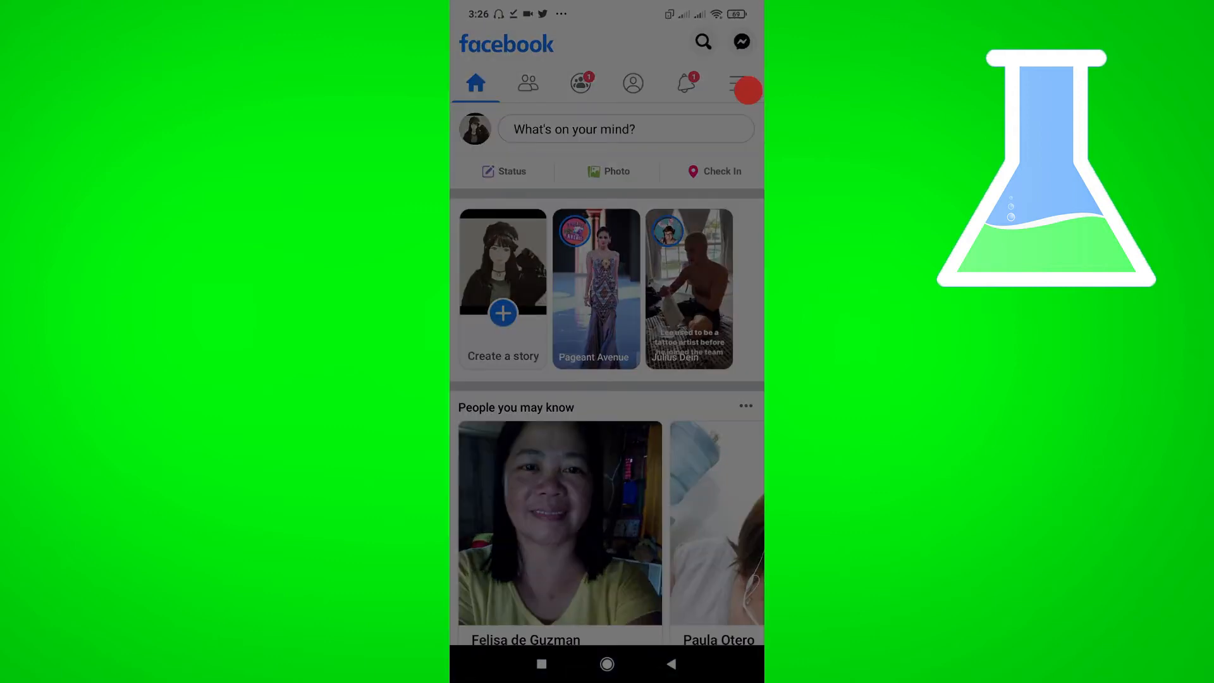
# Step: Reach the account Settings page via the main menu's Settings & Privacy group
pyautogui.click(736, 83)
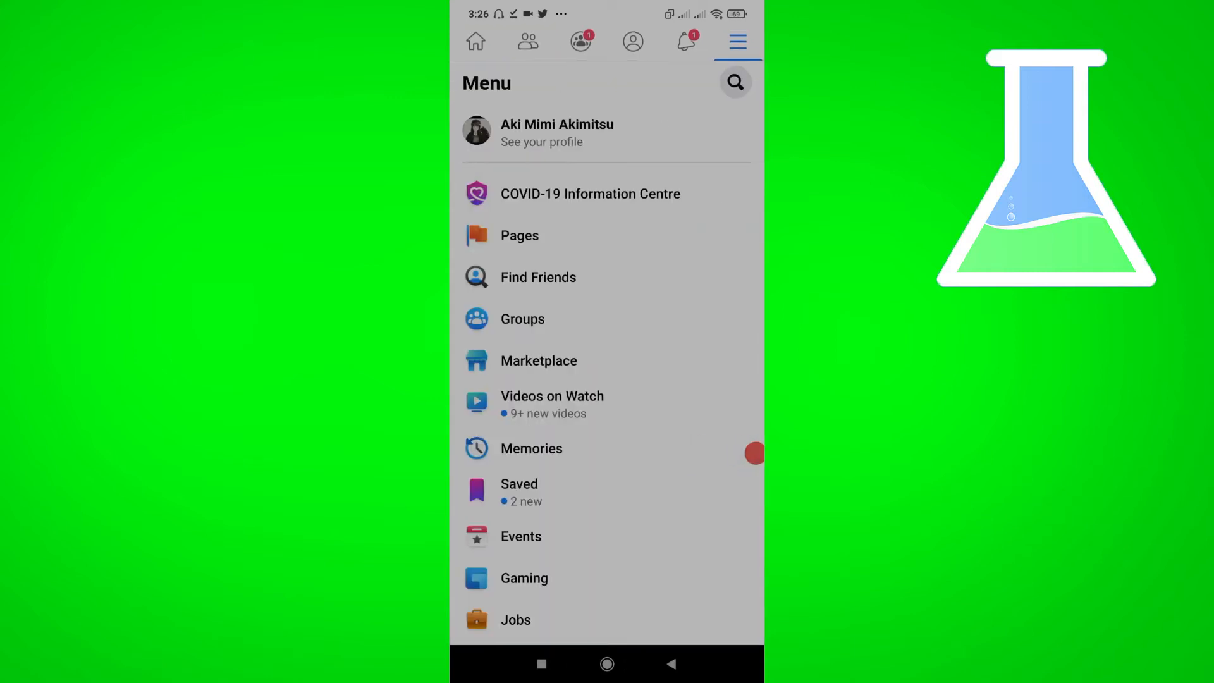
pyautogui.scroll(-3)
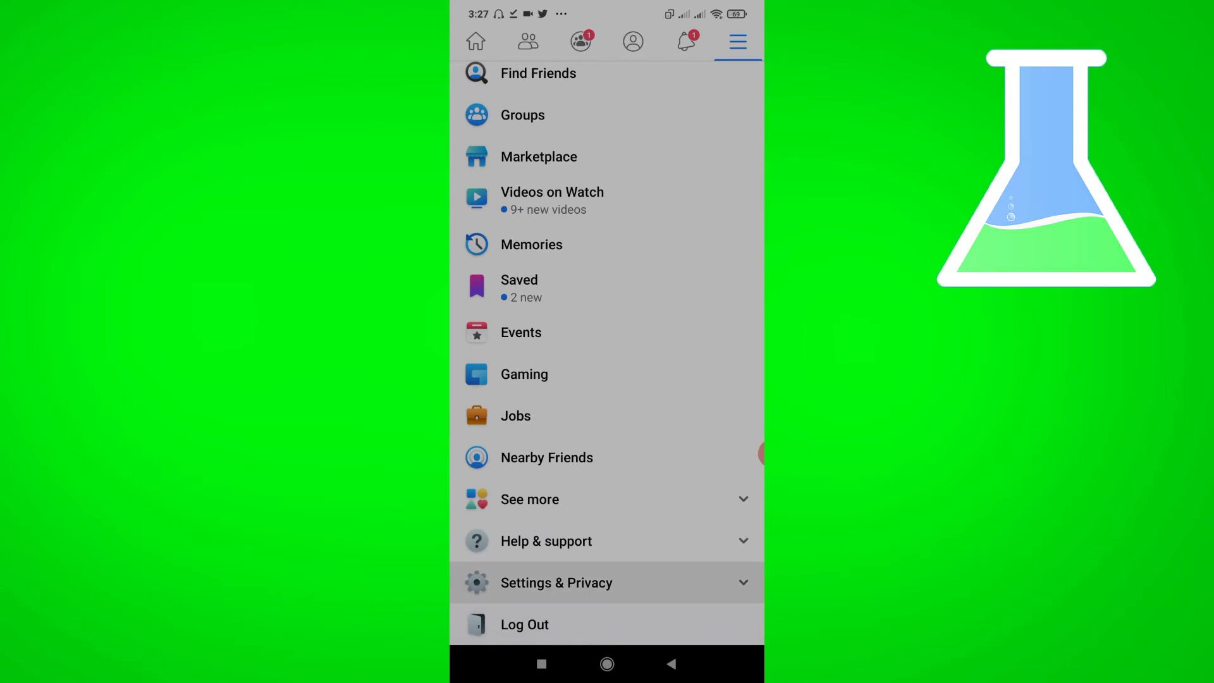
pyautogui.click(557, 582)
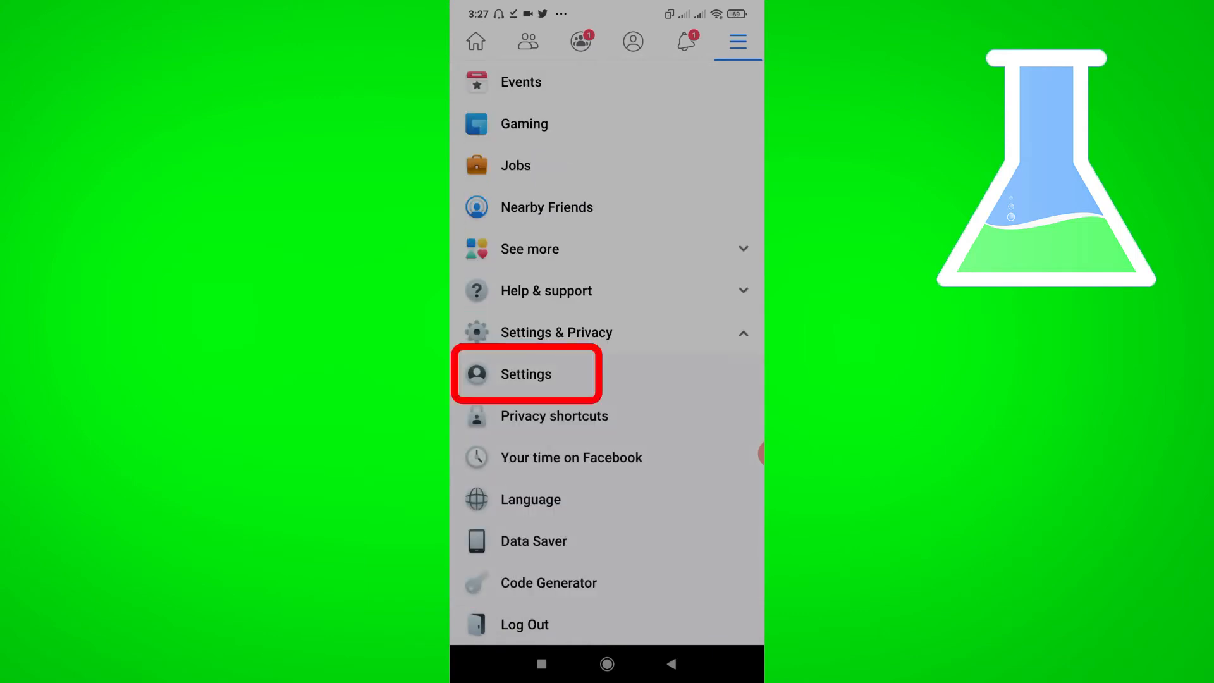
pyautogui.click(526, 374)
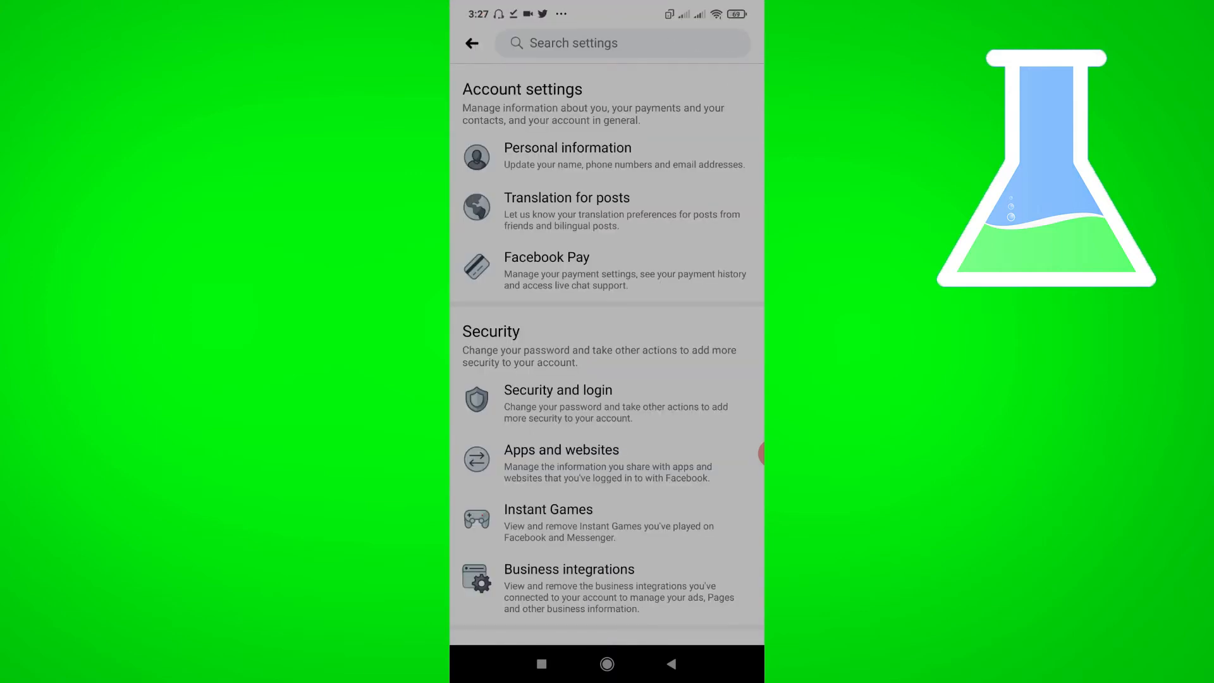
# Step: Find Privacy settings by searching 'pri' in the settings search bar
pyautogui.write('priva')
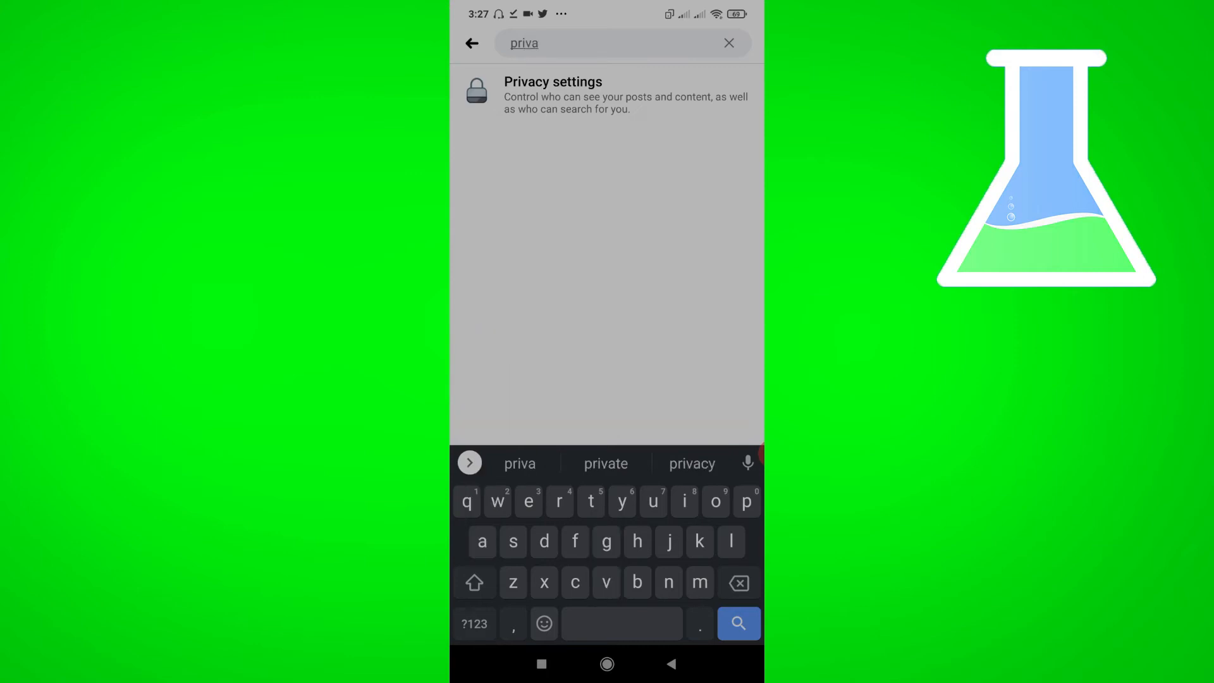
pyautogui.click(553, 95)
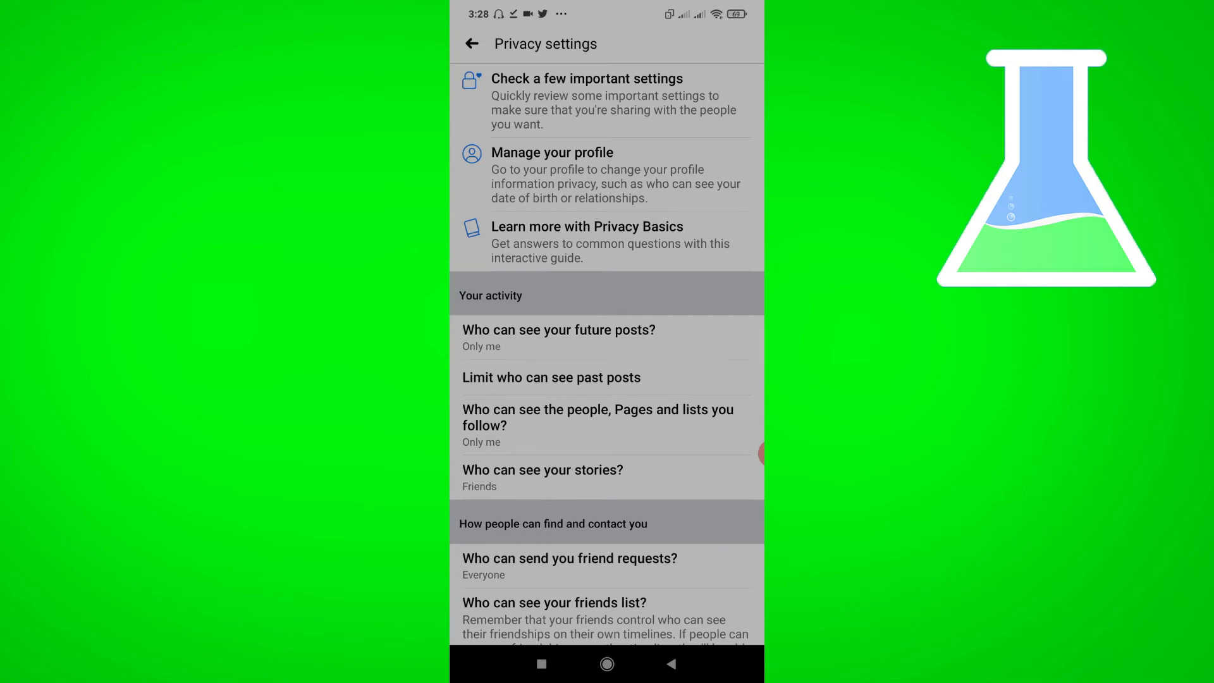
# Step: Confirm via a trial post that future posts default to Only me, then return to Future posts
pyautogui.click(586, 338)
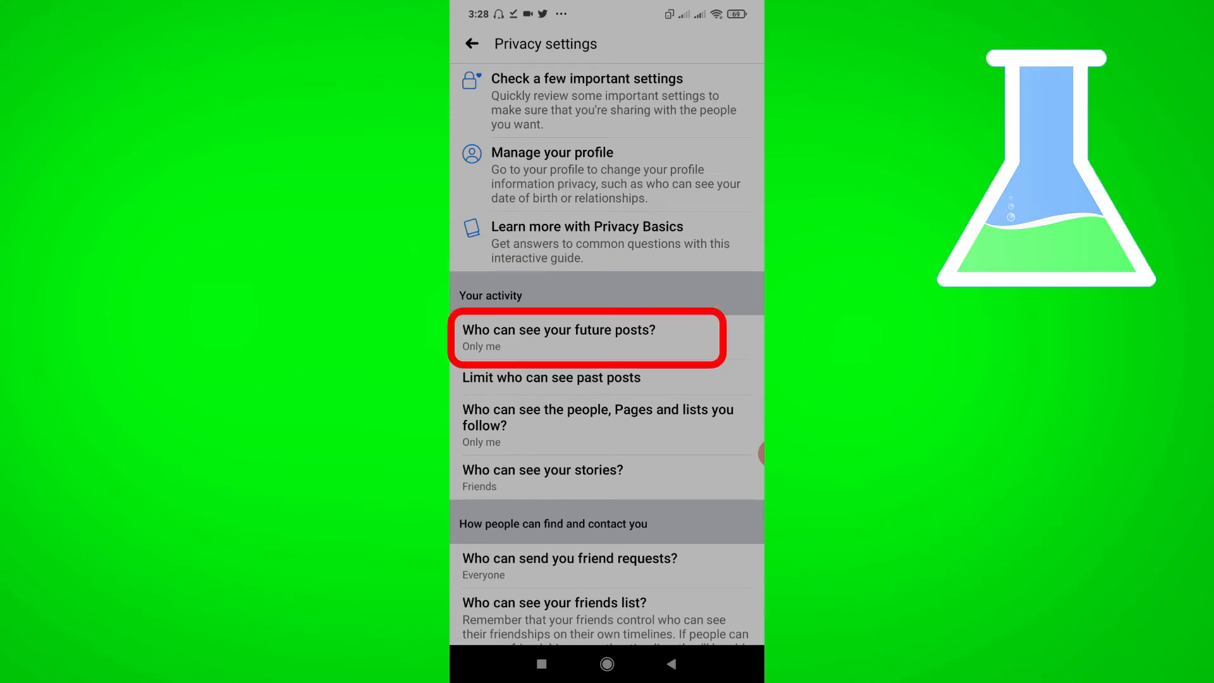
pyautogui.click(585, 339)
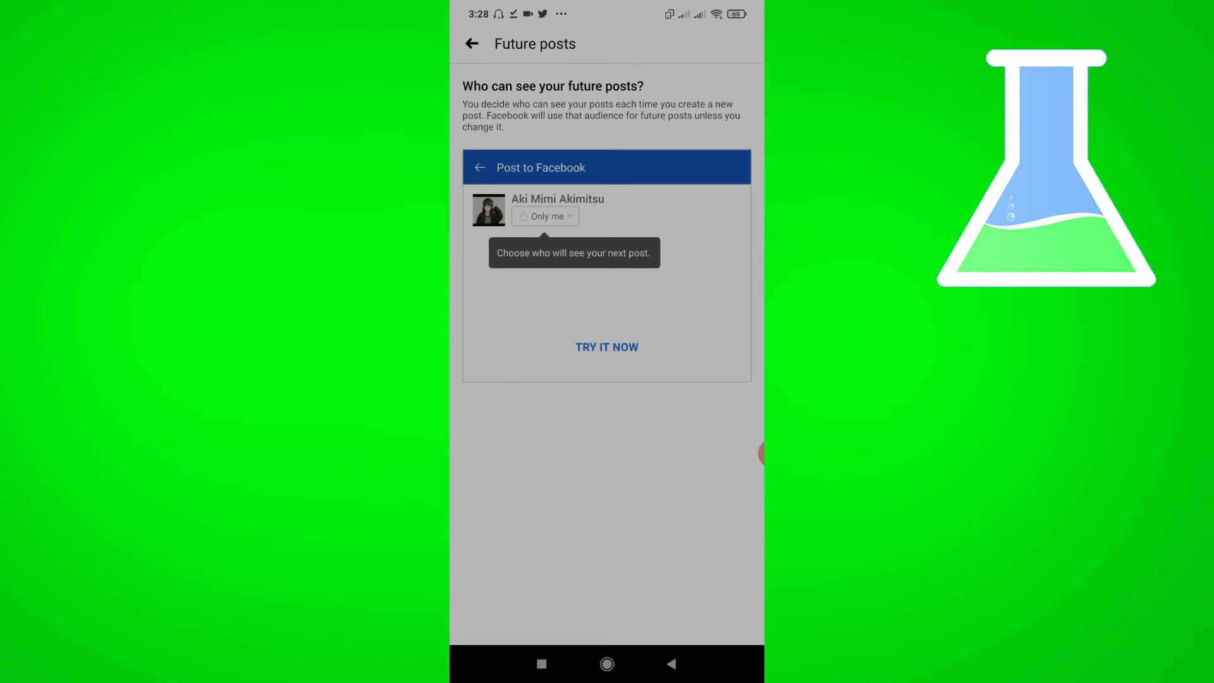
pyautogui.click(606, 347)
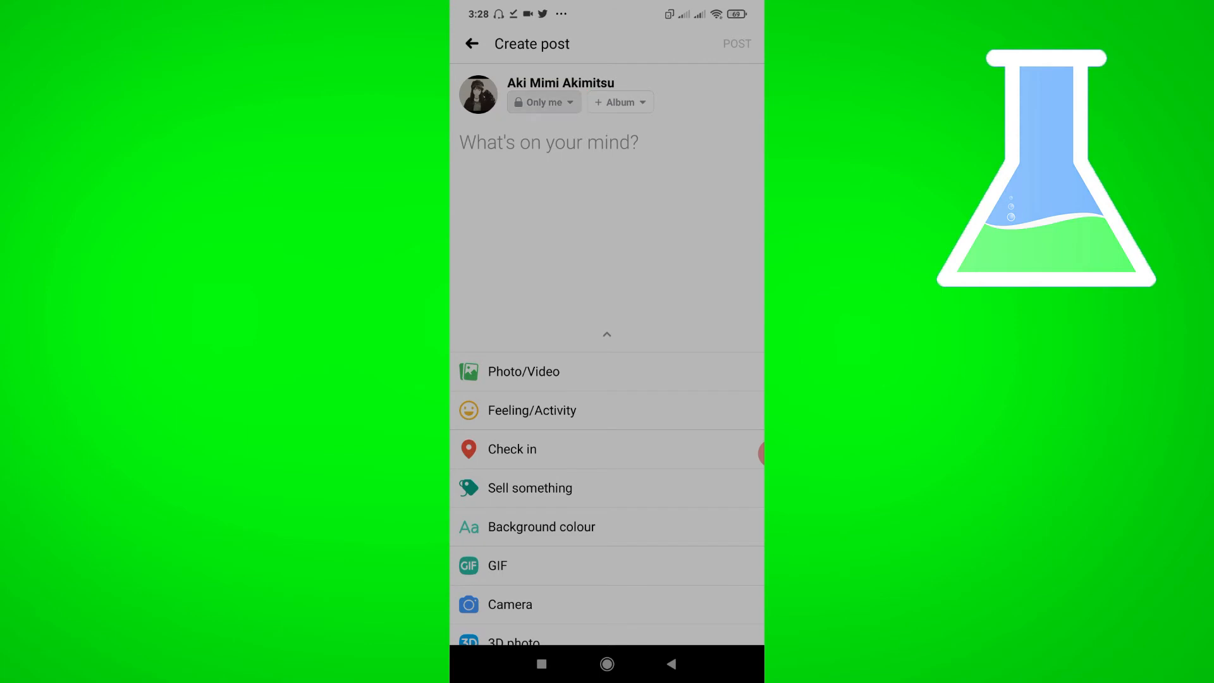
pyautogui.click(542, 101)
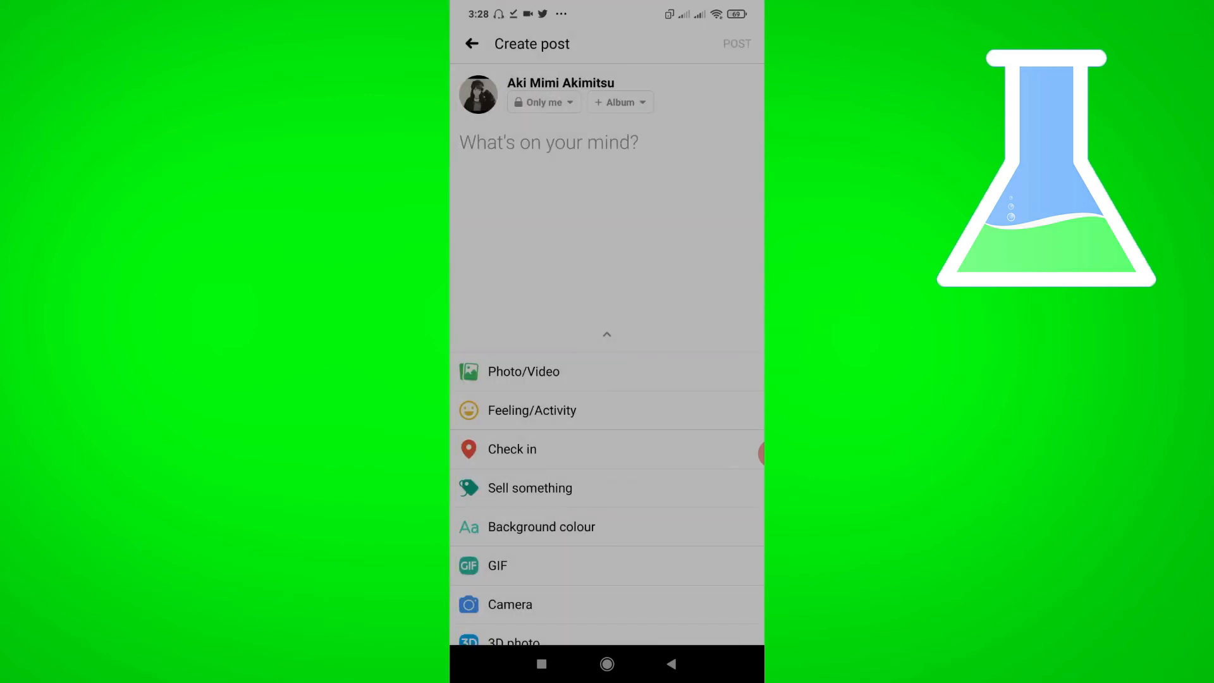
pyautogui.click(542, 101)
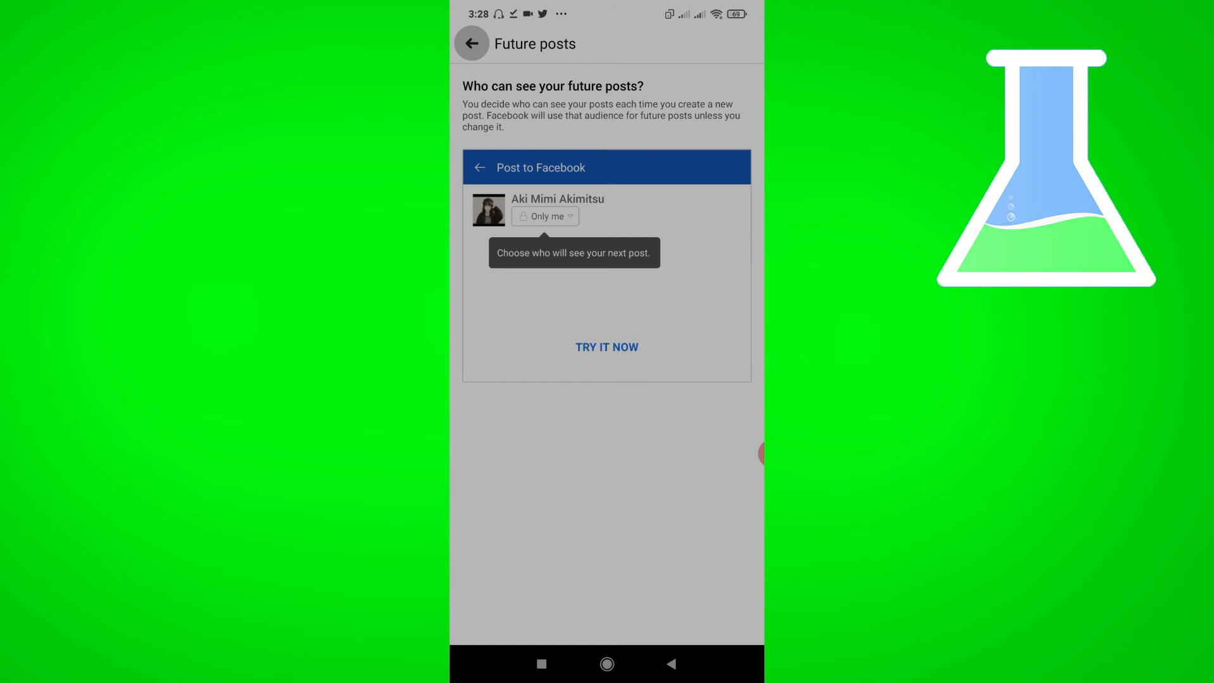
# Step: Check story privacy remains set to Friends and return to the Privacy settings list
pyautogui.click(472, 43)
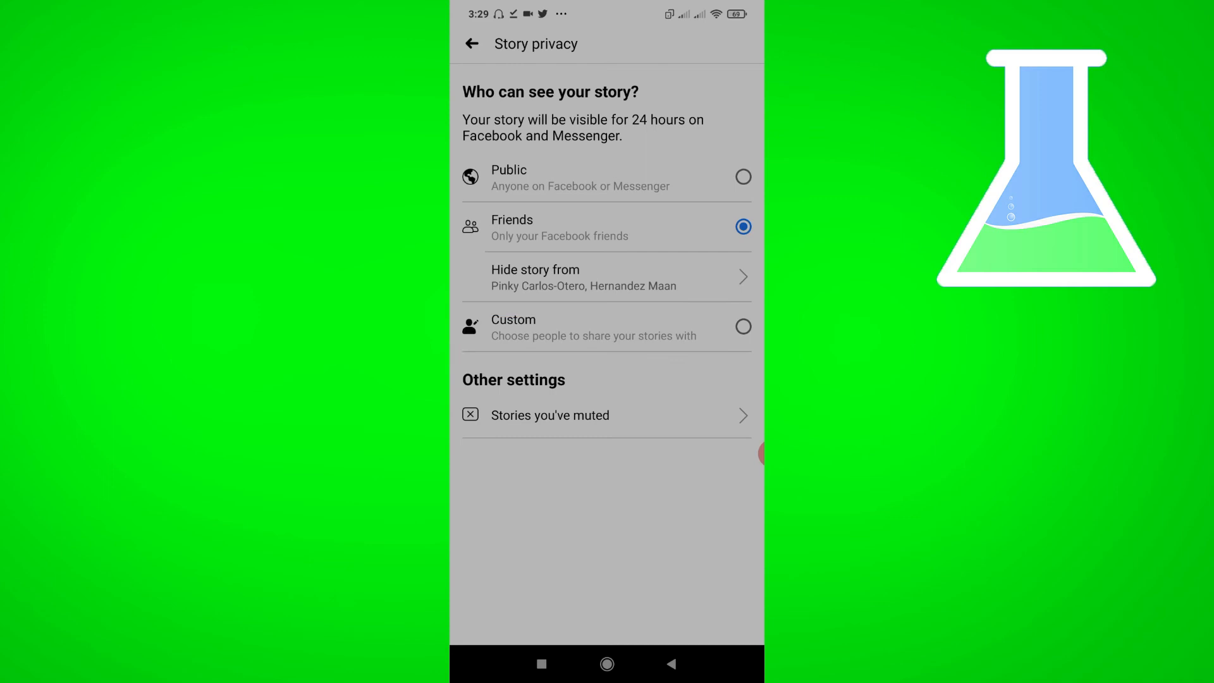
pyautogui.click(472, 43)
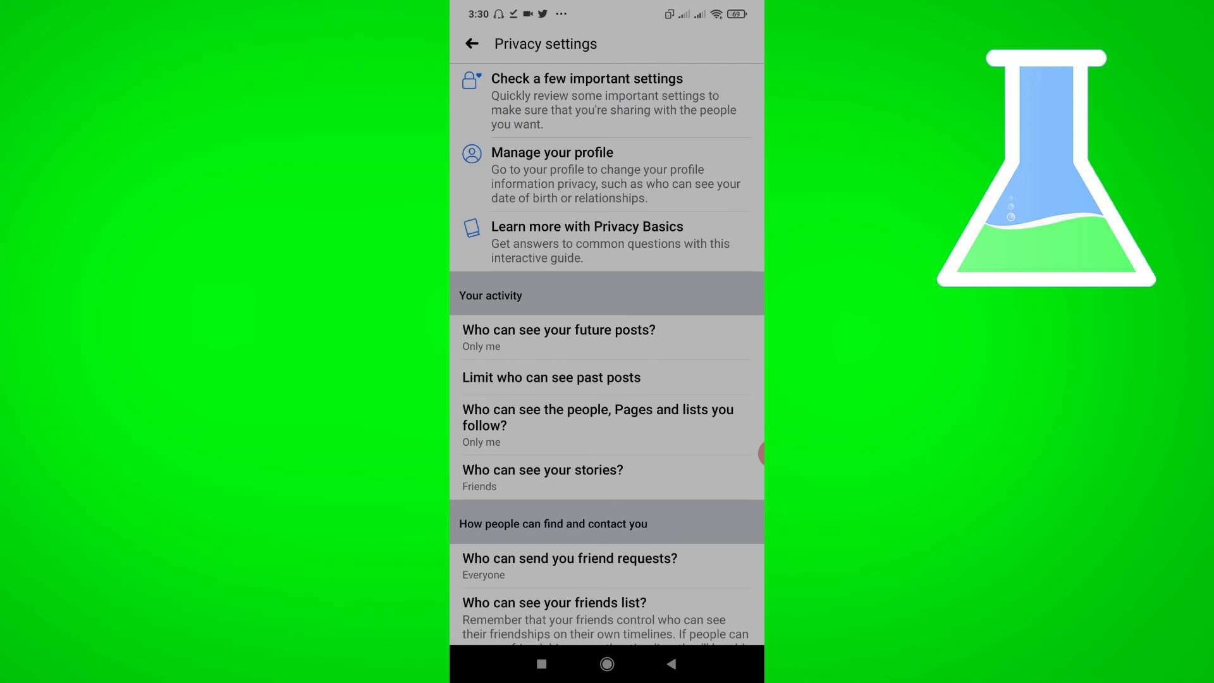
pyautogui.click(558, 338)
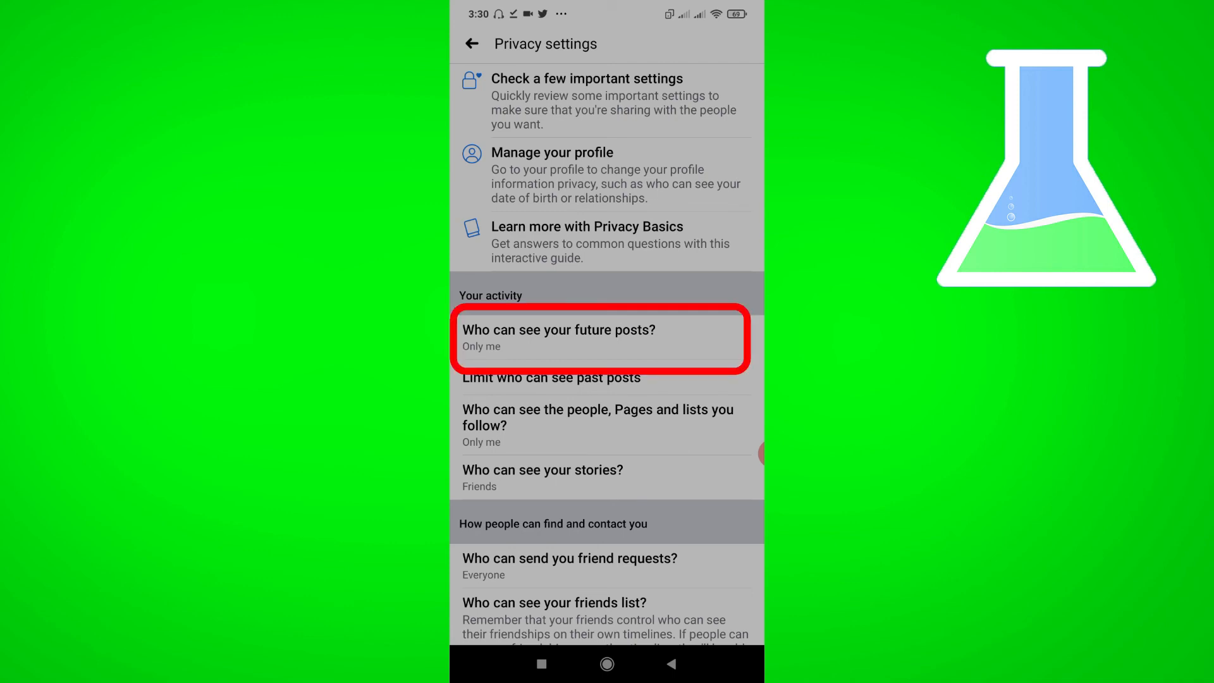